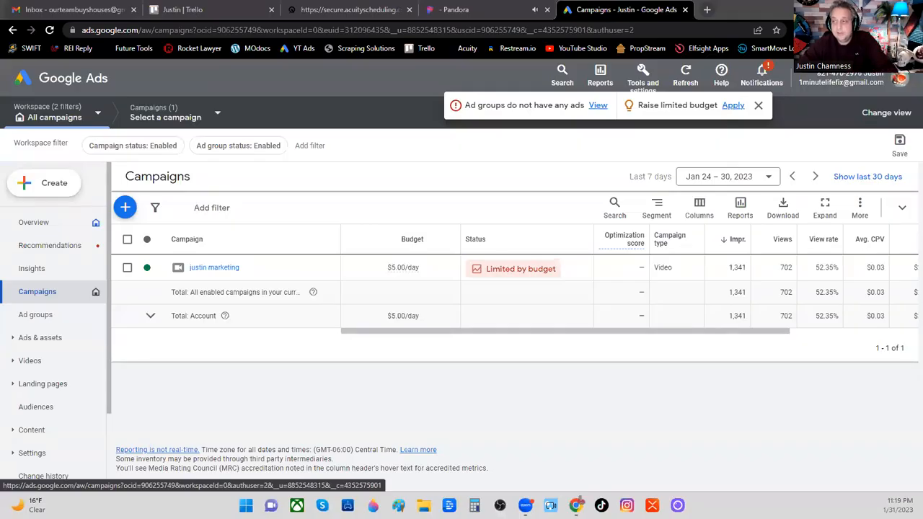
pyautogui.moveTo(199, 282)
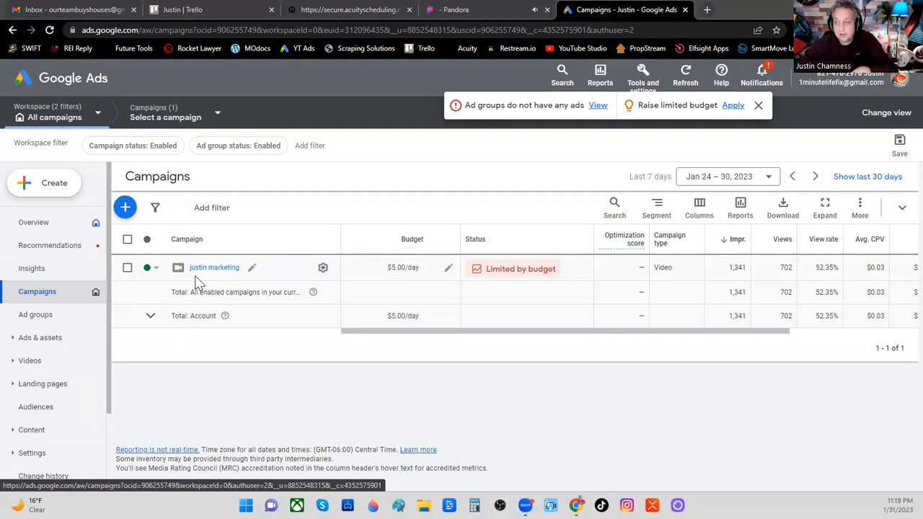
pyautogui.moveTo(260, 259)
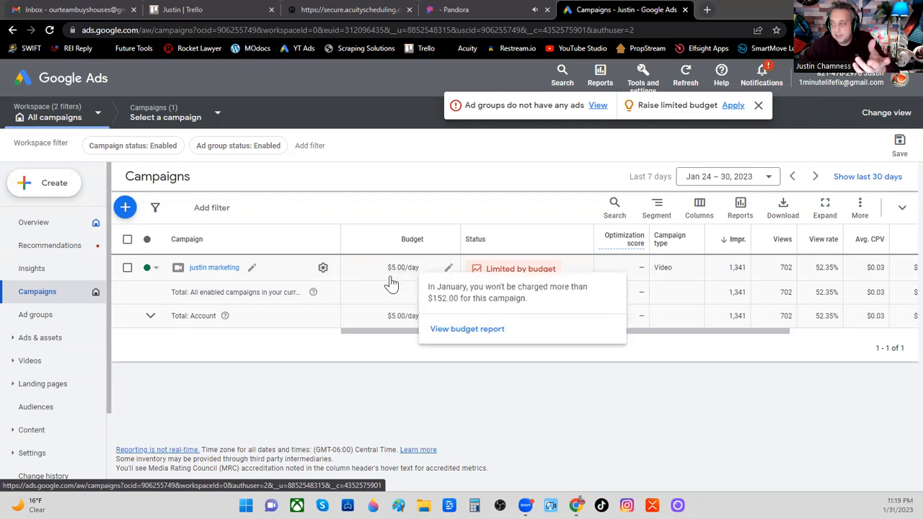
pyautogui.moveTo(402, 275)
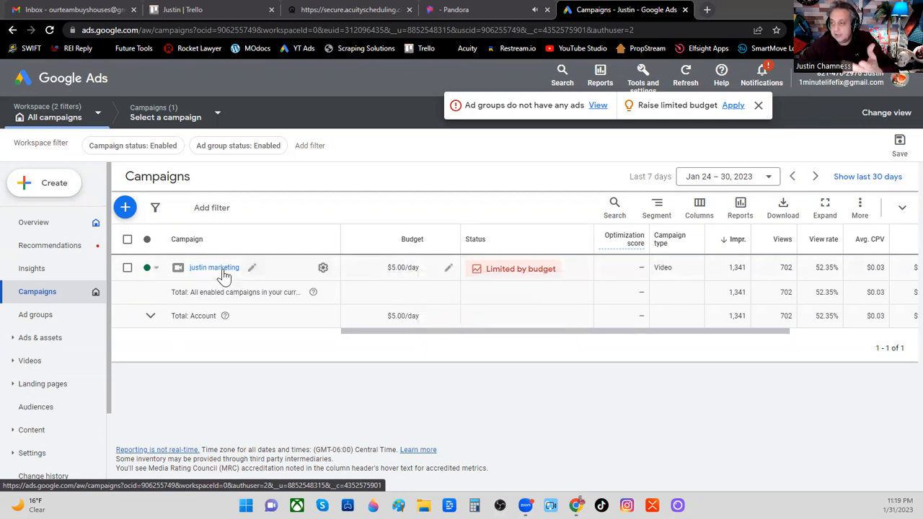
# Step: Open the justin marketing campaign and its JustinMarketing ad group's ads
pyautogui.click(213, 268)
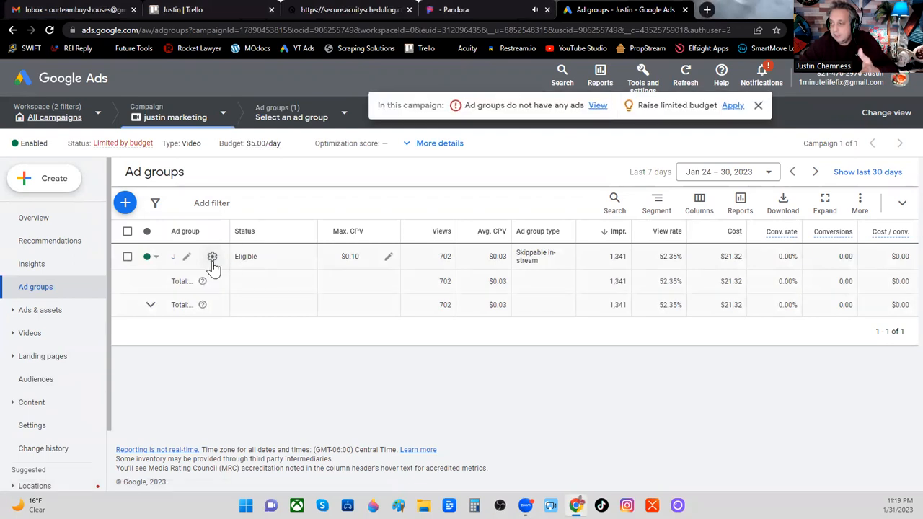
pyautogui.moveTo(173, 263)
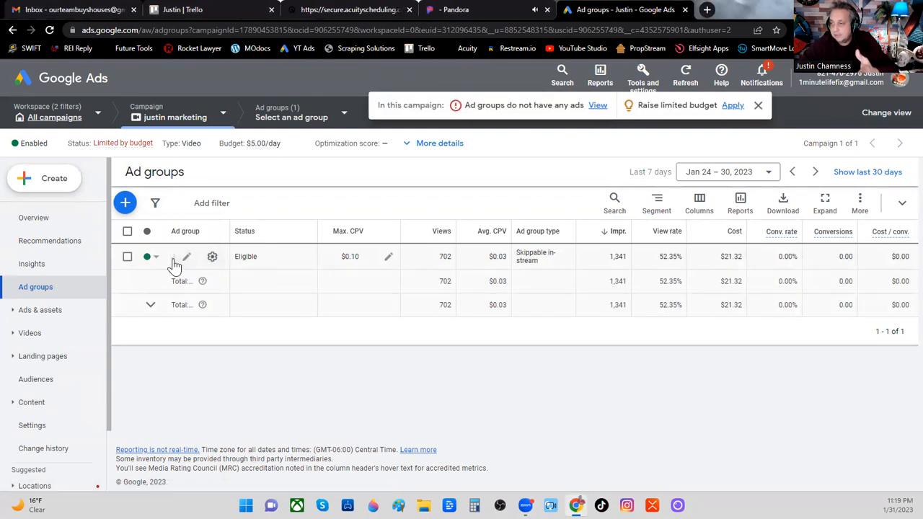
pyautogui.click(175, 256)
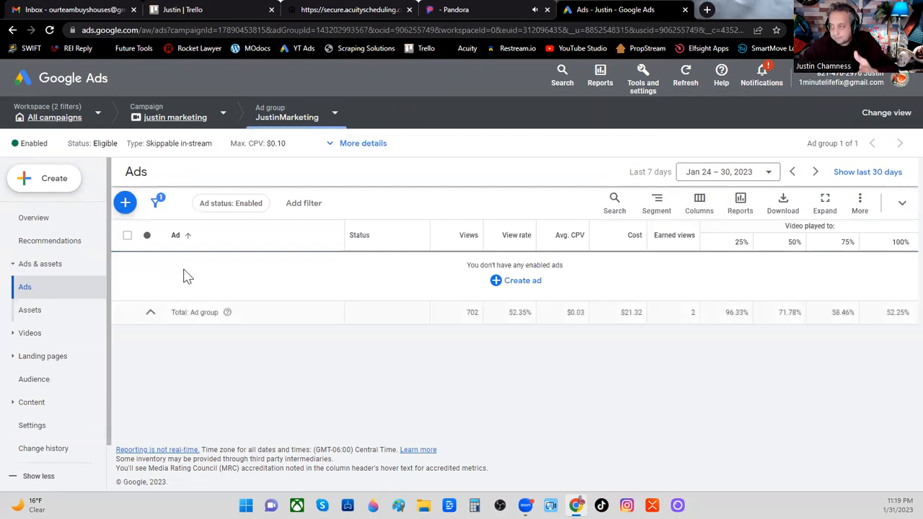
pyautogui.moveTo(154, 185)
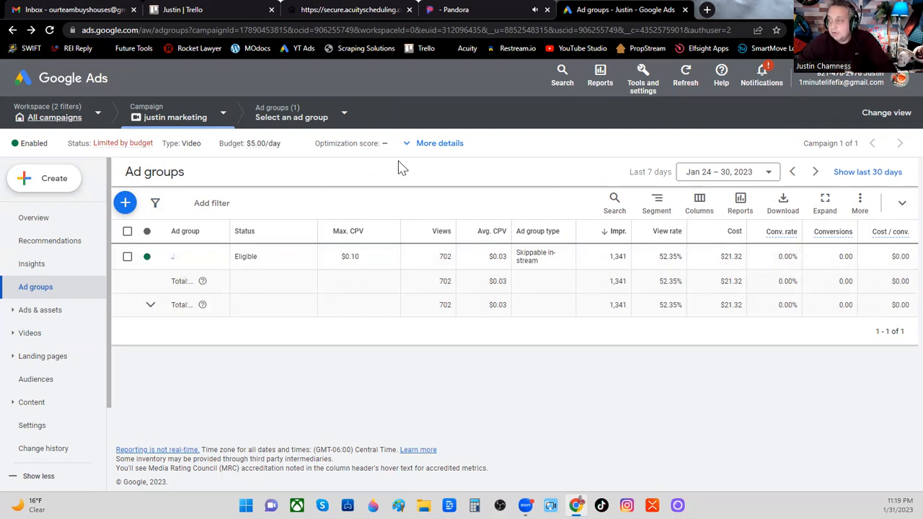
# Step: Expand the campaign's details and select the Placements (1) exclusion entry
pyautogui.click(439, 143)
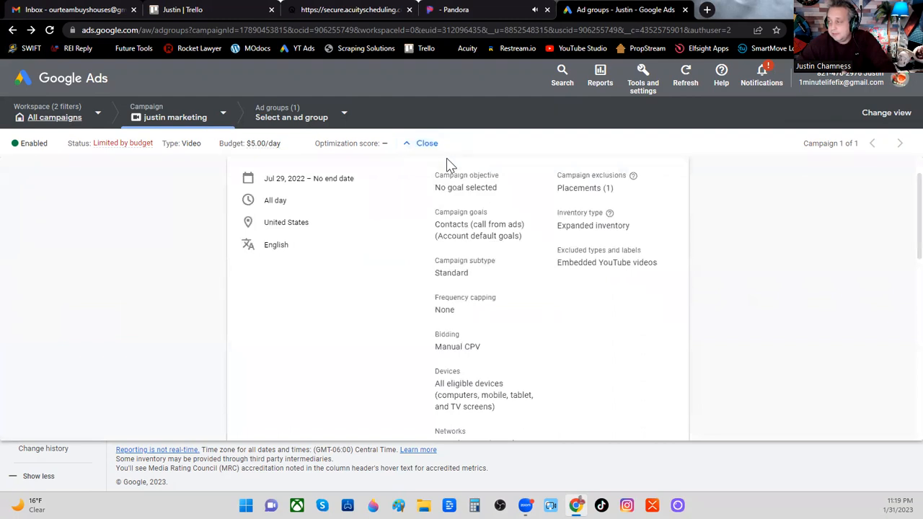
pyautogui.moveTo(514, 205)
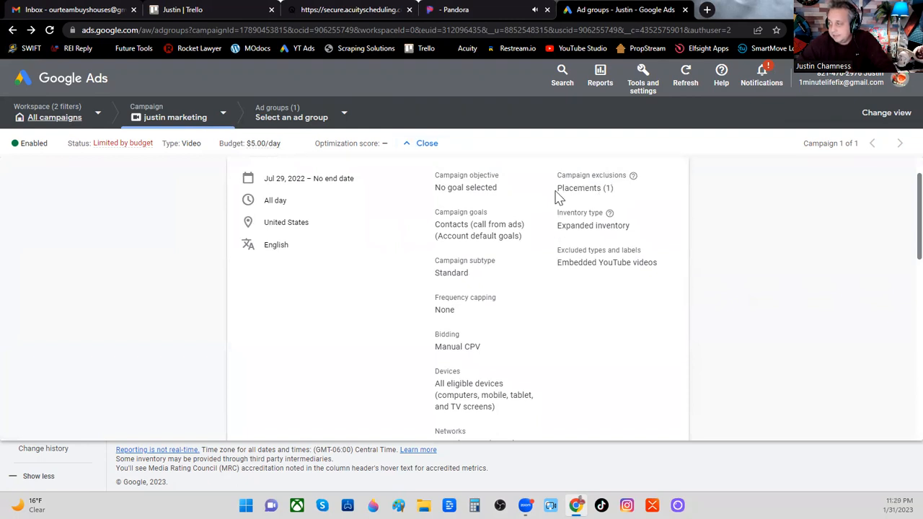
pyautogui.doubleClick(578, 188)
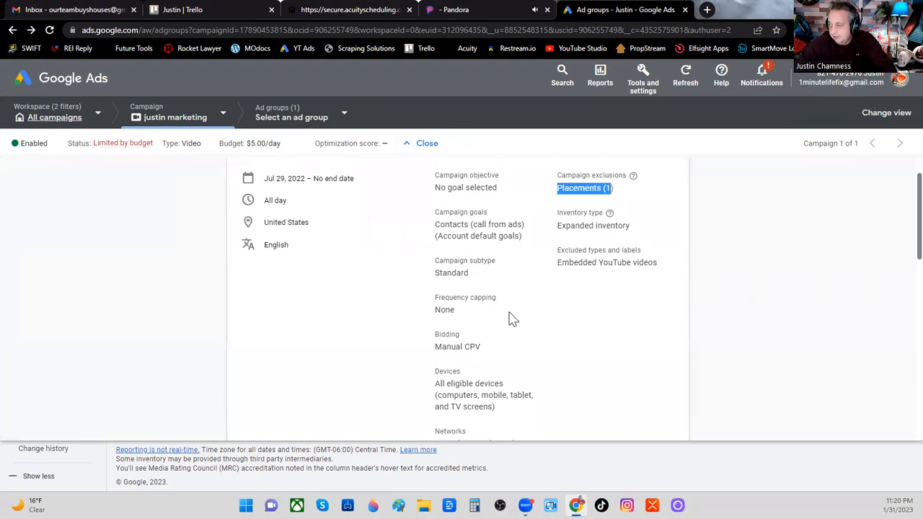
pyautogui.moveTo(562, 243)
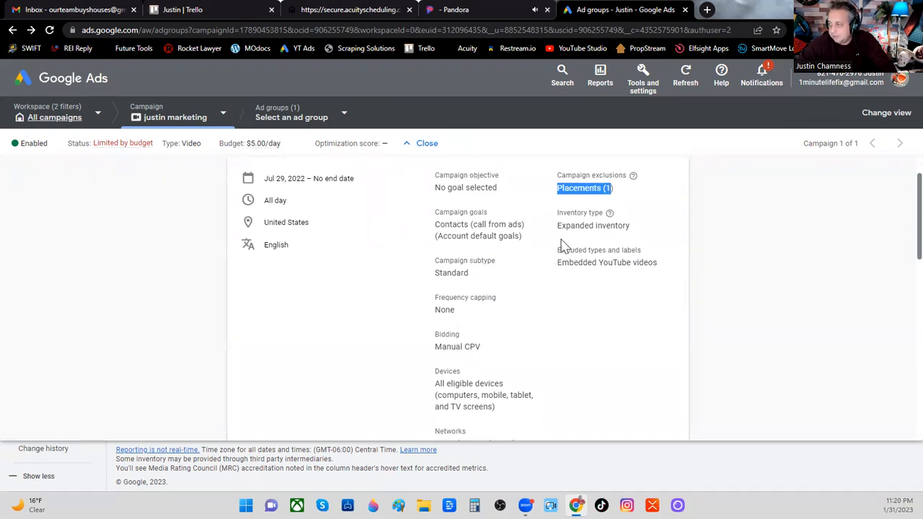
pyautogui.moveTo(235, 238)
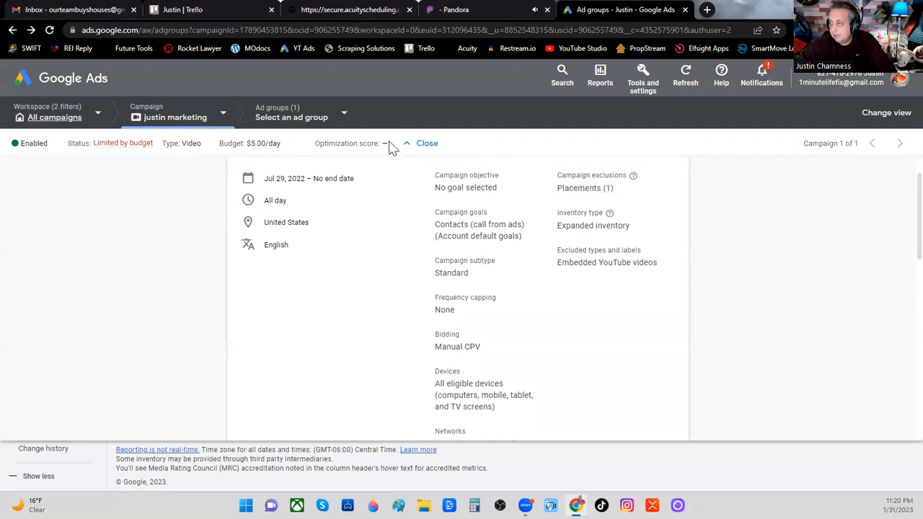
# Step: Close the details panel and go to Content > Placements to list YouTube channels
pyautogui.click(426, 142)
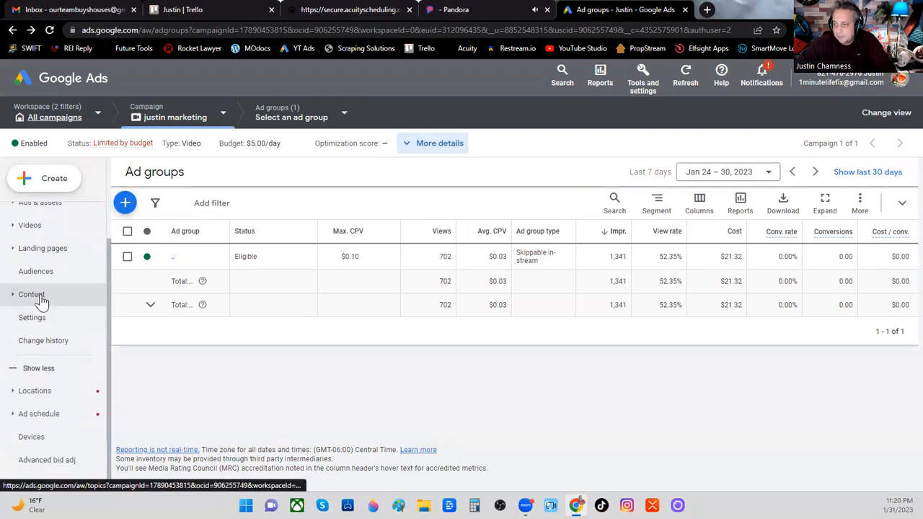
pyautogui.click(31, 294)
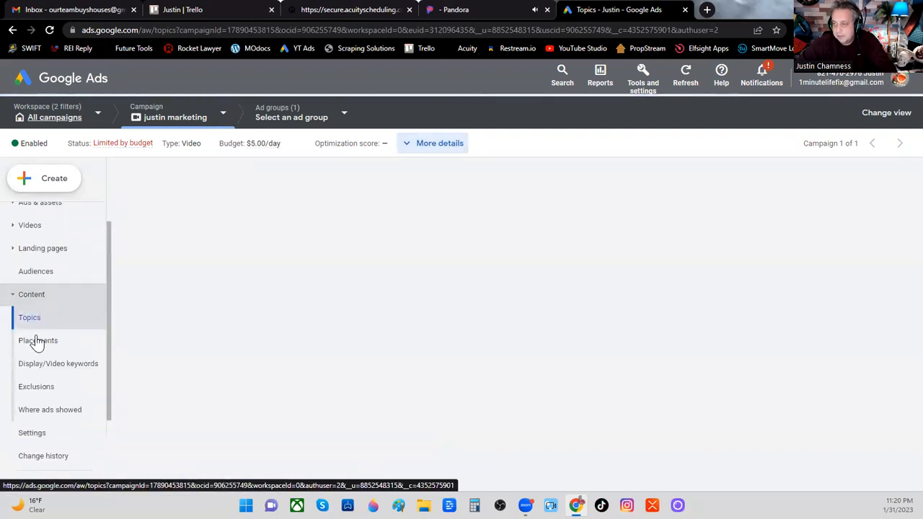
pyautogui.click(38, 340)
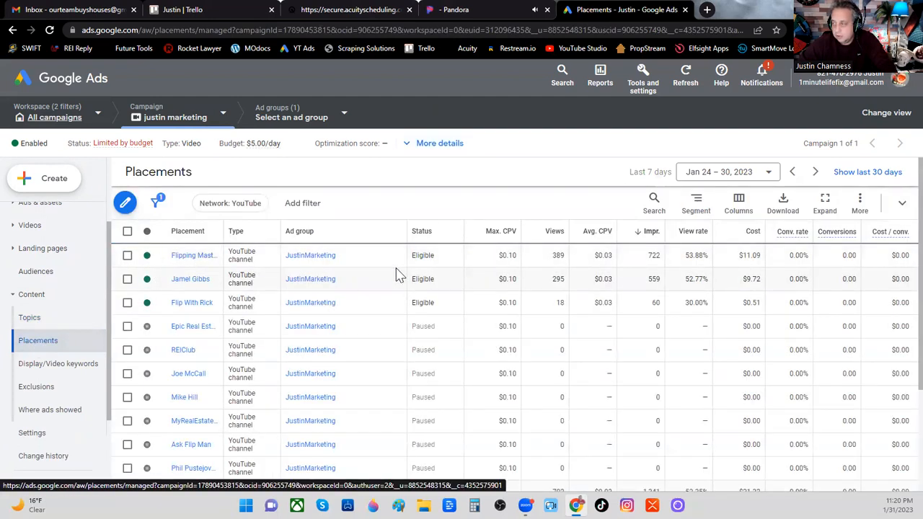
pyautogui.moveTo(158, 263)
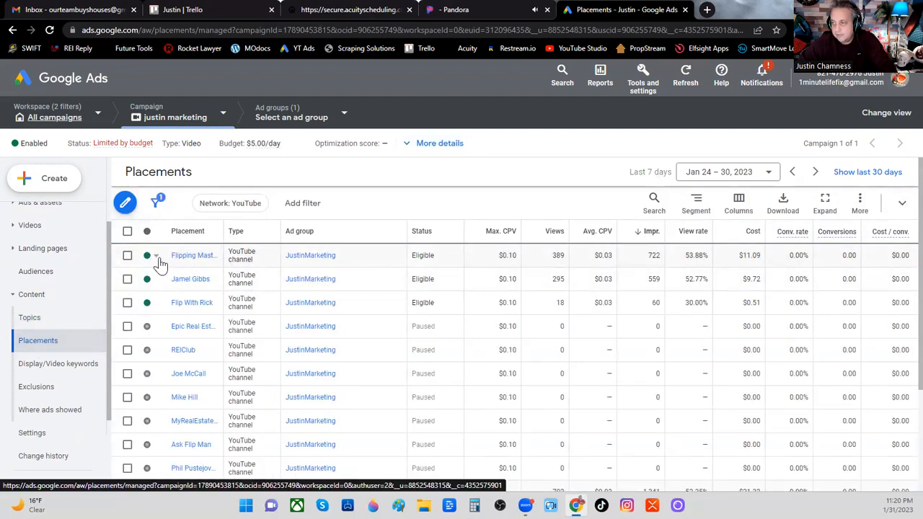